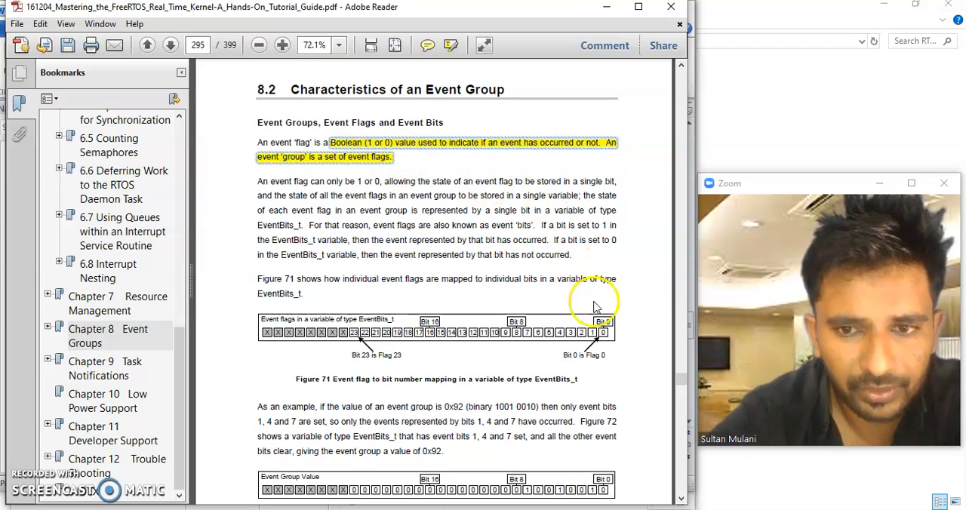
{"action": "mouse_move", "coordinate": [602, 344]}
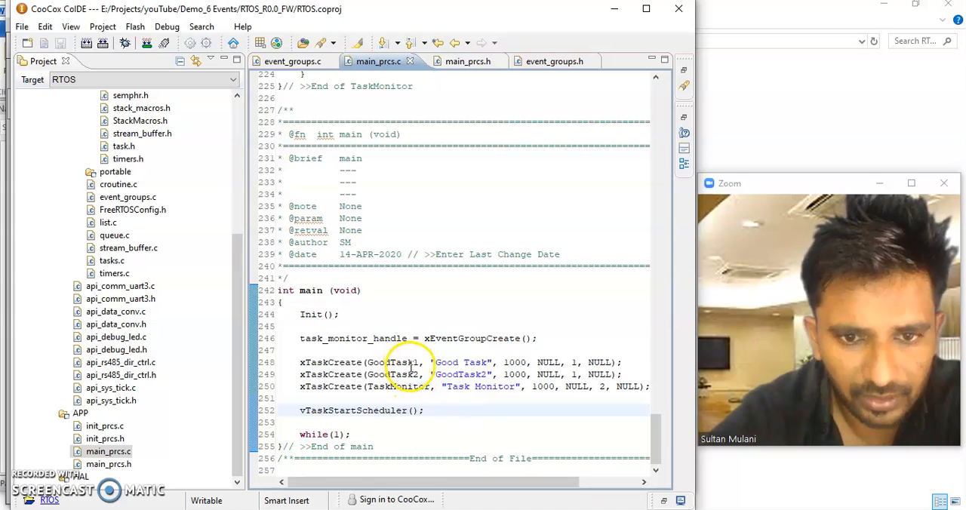
{"action": "mouse_move", "coordinate": [408, 386]}
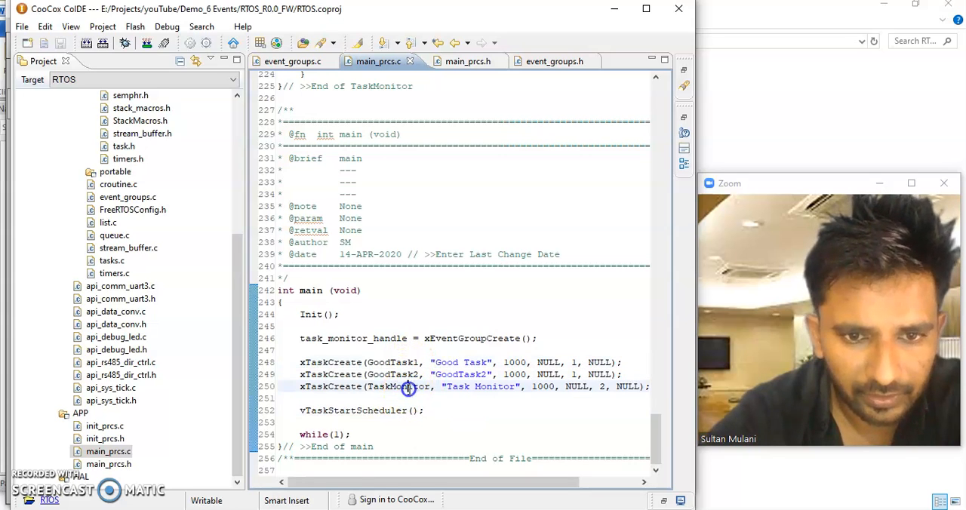
Step: Highlight the TaskMonitor and GoodTask2 task creations and the xEventGroupCreate call in main
{"action": "double_click", "coordinate": [392, 362]}
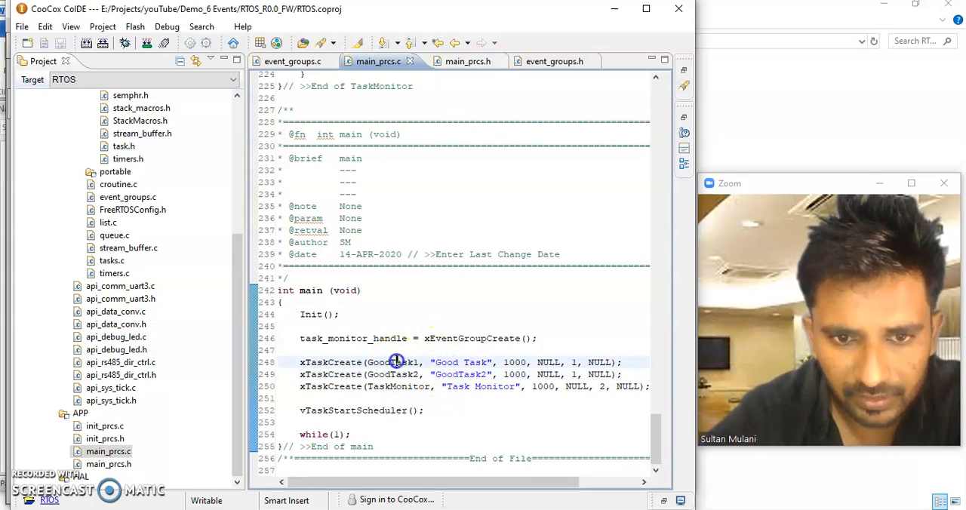
{"action": "double_click", "coordinate": [394, 374]}
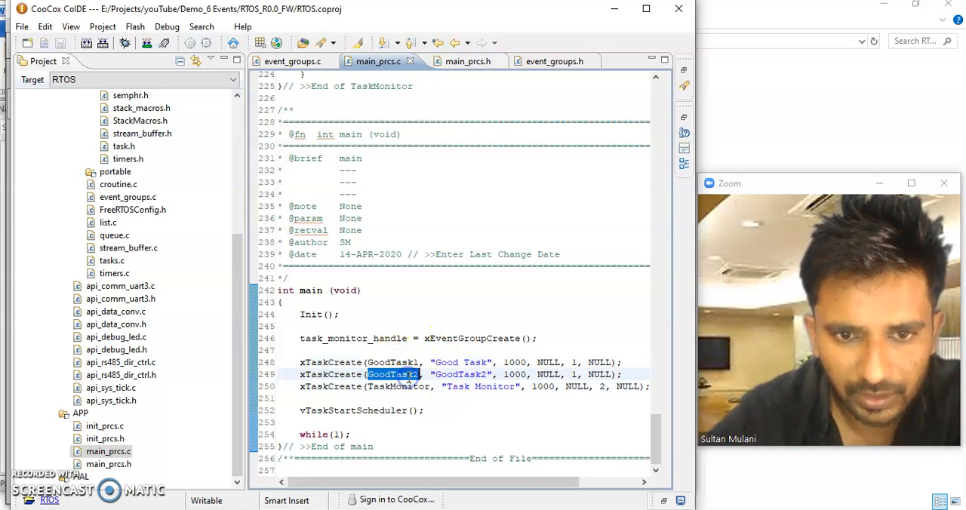
{"action": "mouse_move", "coordinate": [392, 374]}
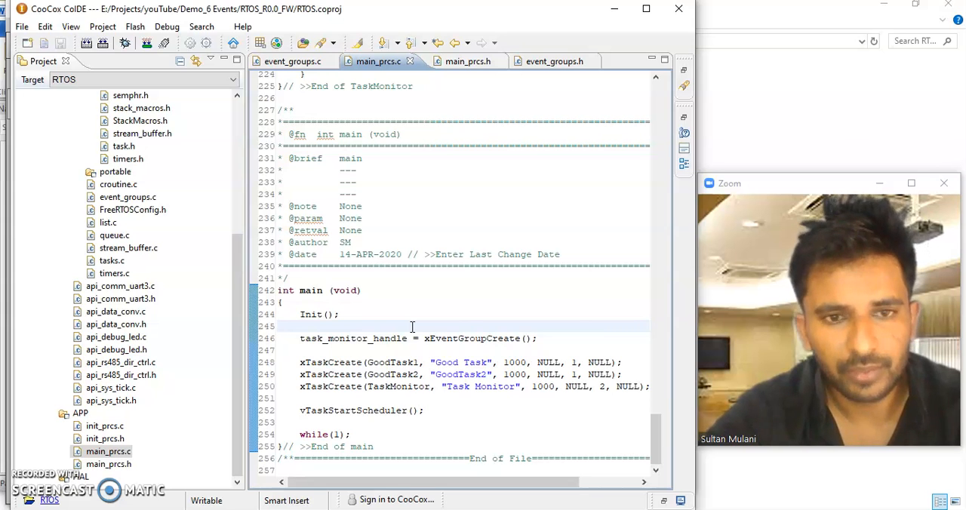
{"action": "double_click", "coordinate": [471, 338]}
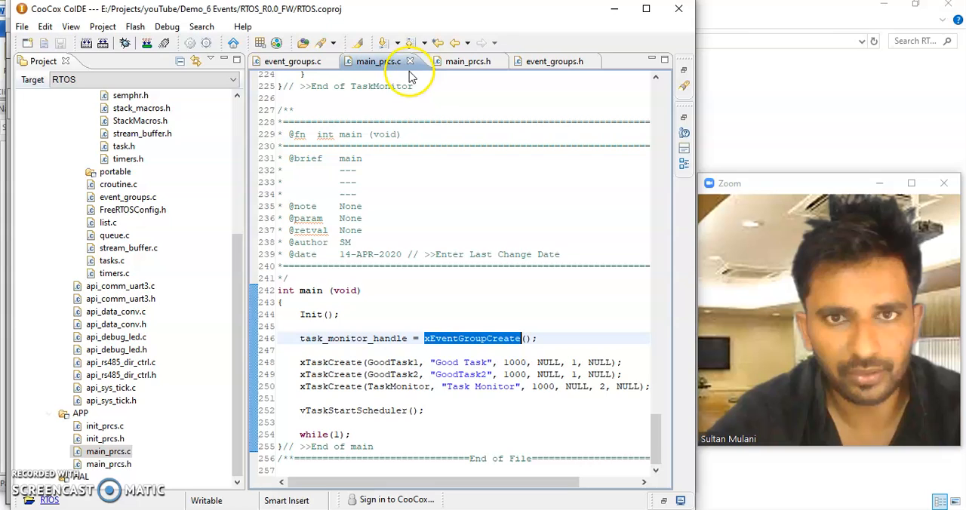
Step: Scroll to the Local Variables declaring task_monitor_handle and the task ids, then highlight GoodTask2 again
{"action": "left_click", "coordinate": [456, 61]}
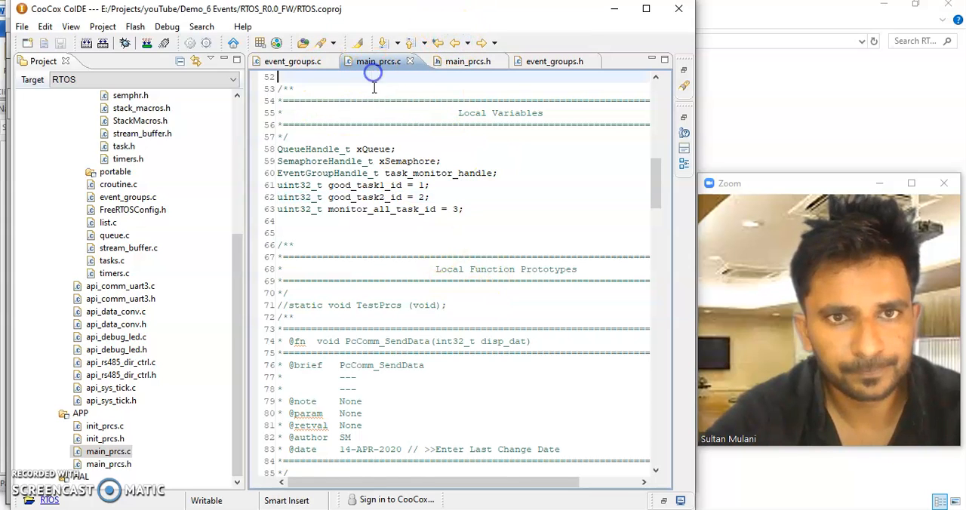
{"action": "scroll", "scroll_direction": "down", "scroll_amount": 3}
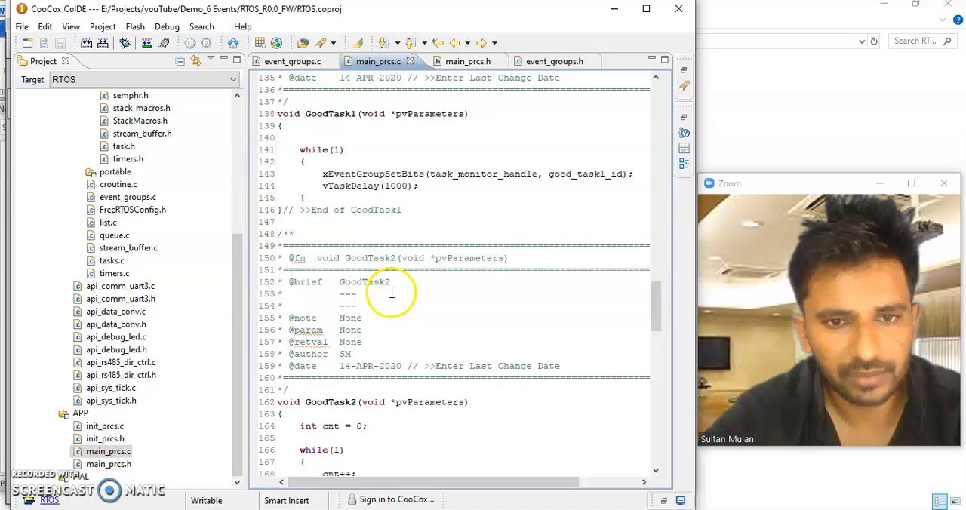
{"action": "scroll", "scroll_direction": "down", "scroll_amount": 3}
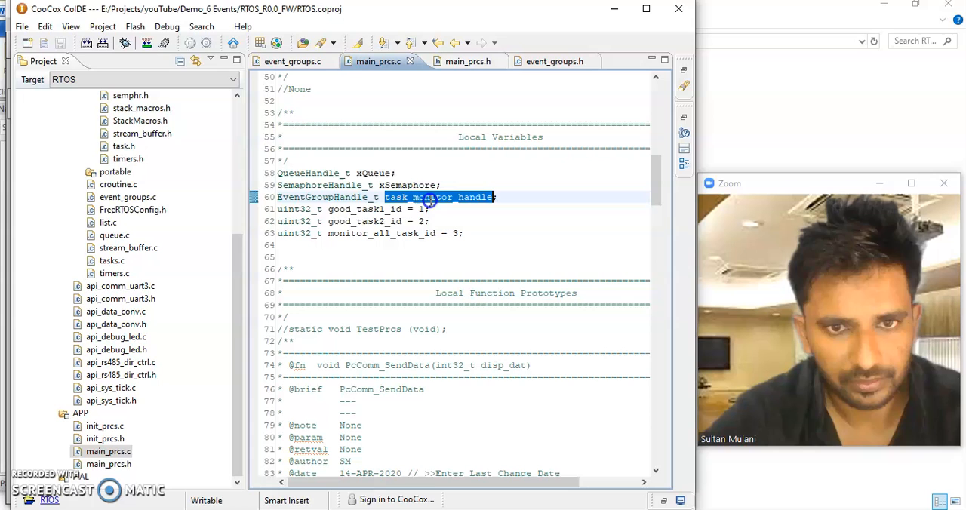
{"action": "mouse_move", "coordinate": [453, 42]}
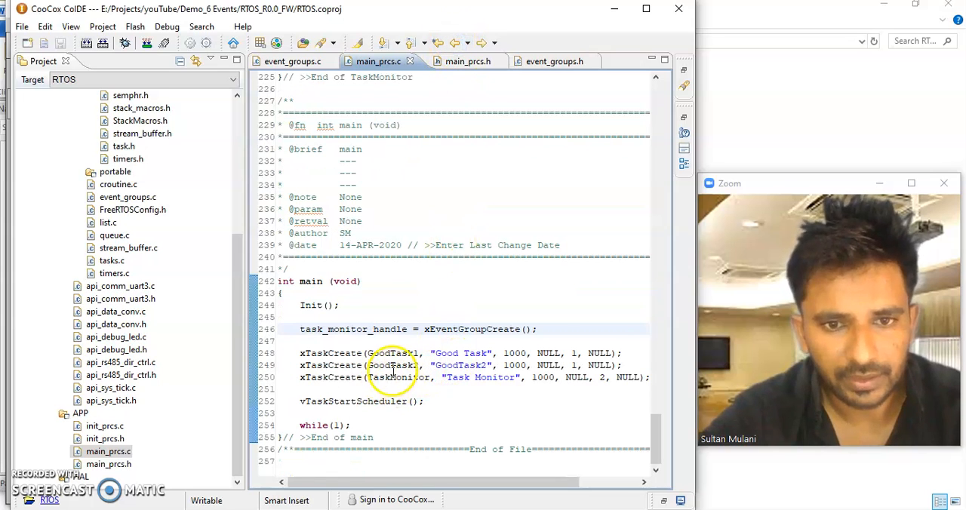
{"action": "double_click", "coordinate": [392, 353]}
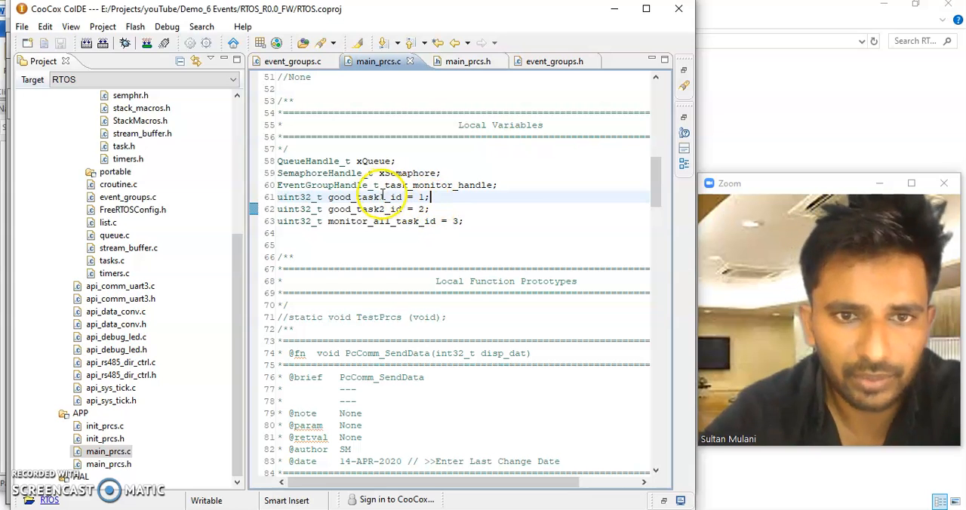
Step: Select the three uint32_t task id lines and scroll down toward the TaskMonitor function
{"action": "left_click", "coordinate": [381, 208]}
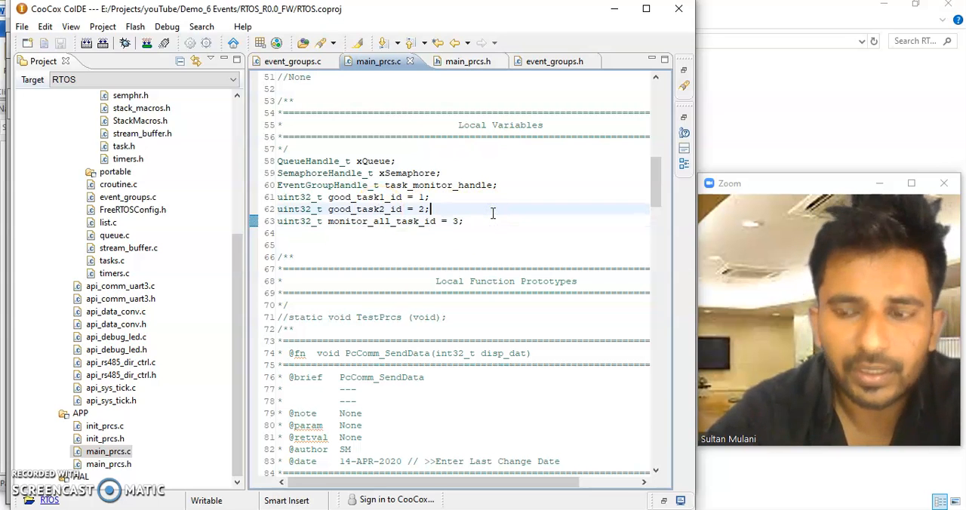
{"action": "left_click_drag", "start_coordinate": [278, 196], "coordinate": [463, 220]}
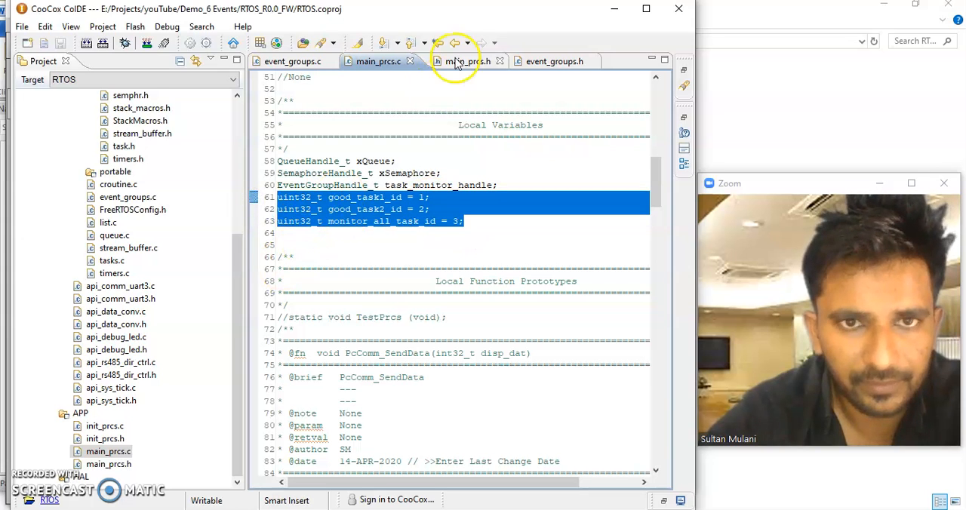
{"action": "mouse_move", "coordinate": [449, 43]}
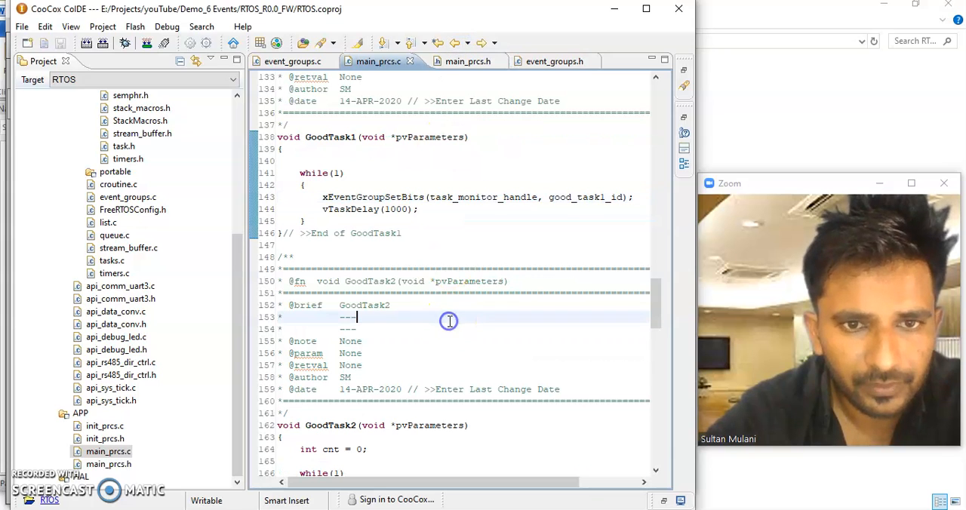
{"action": "scroll", "scroll_direction": "down", "scroll_amount": 3}
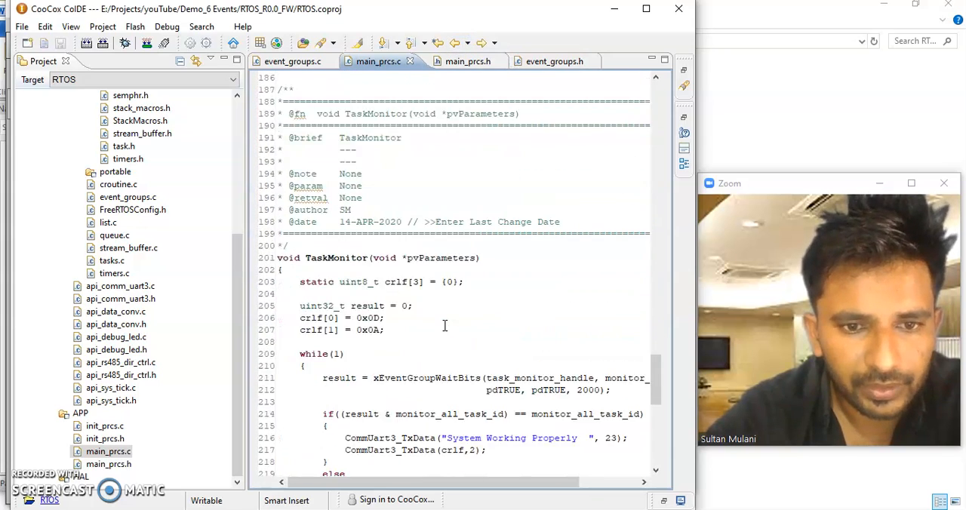
{"action": "scroll", "scroll_direction": "up", "scroll_amount": 3}
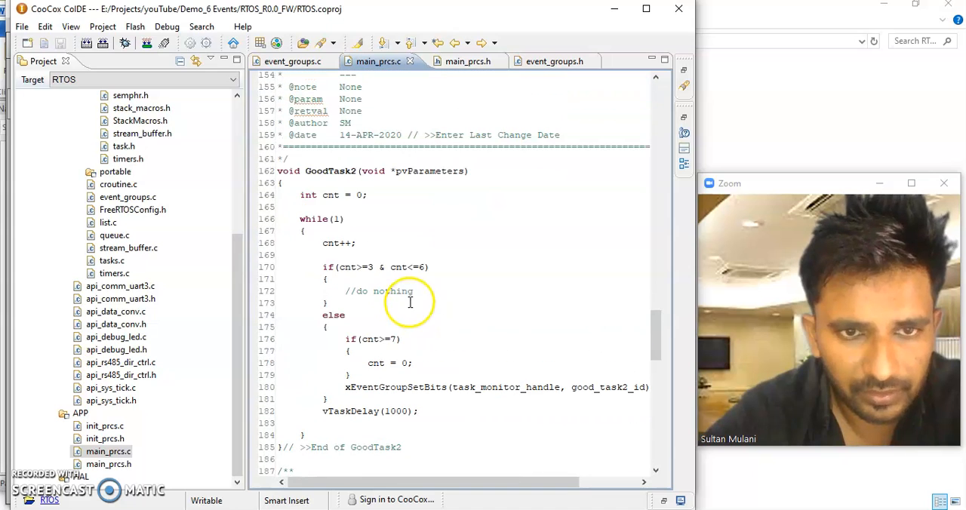
{"action": "double_click", "coordinate": [330, 171]}
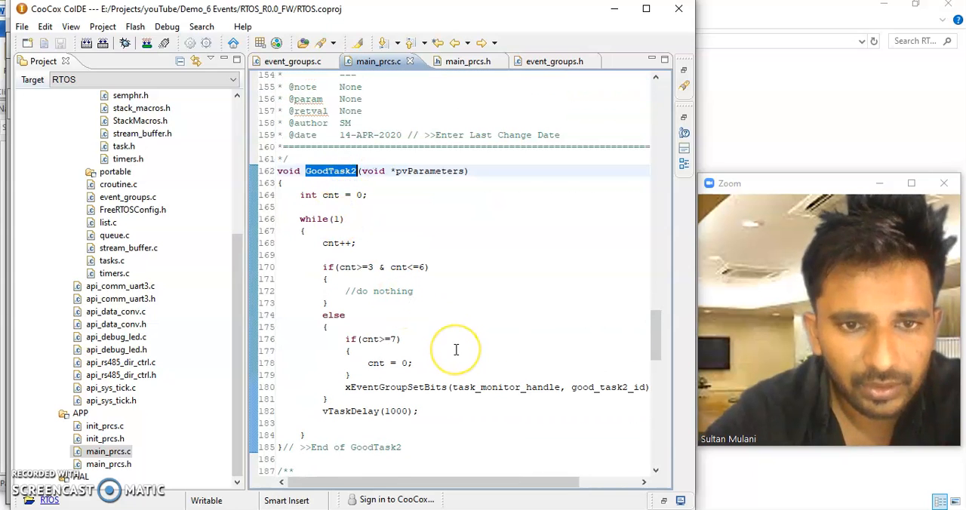
{"action": "scroll", "scroll_direction": "down", "scroll_amount": 3}
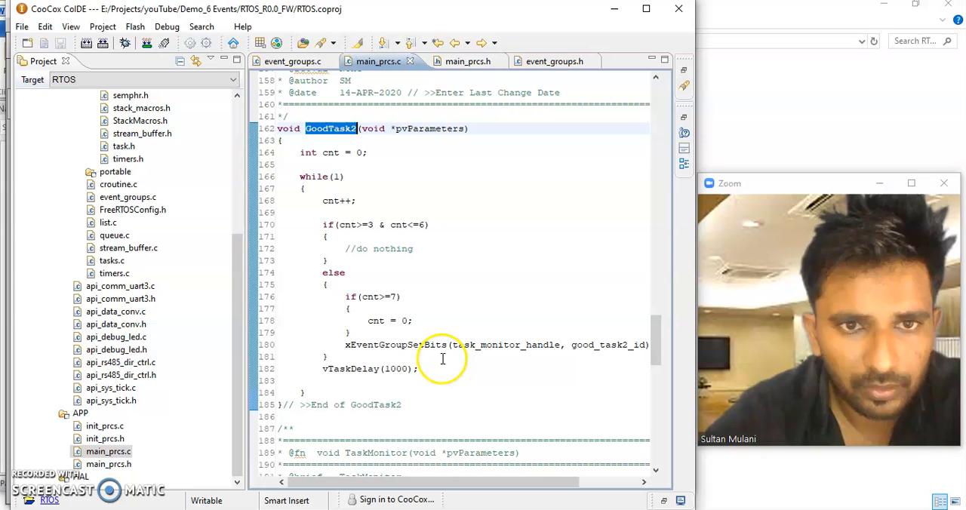
{"action": "mouse_move", "coordinate": [400, 365]}
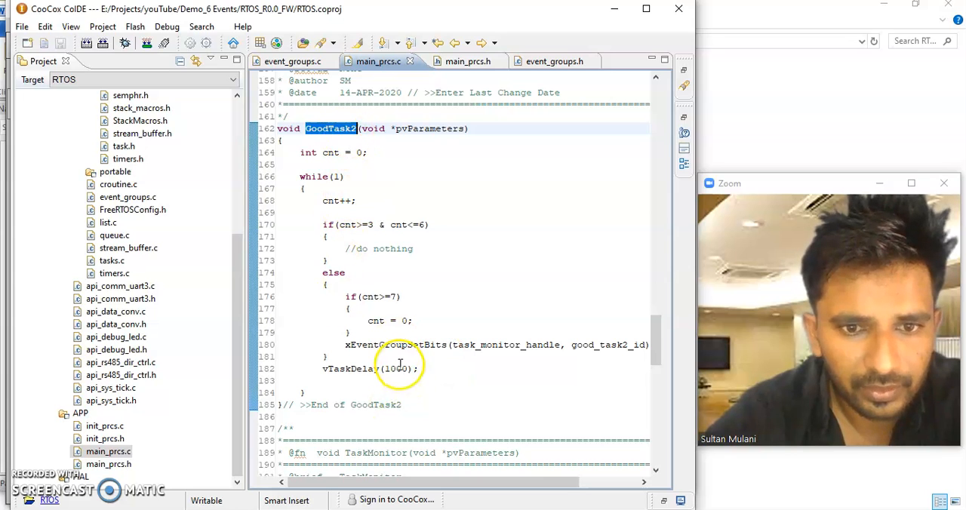
{"action": "double_click", "coordinate": [396, 368]}
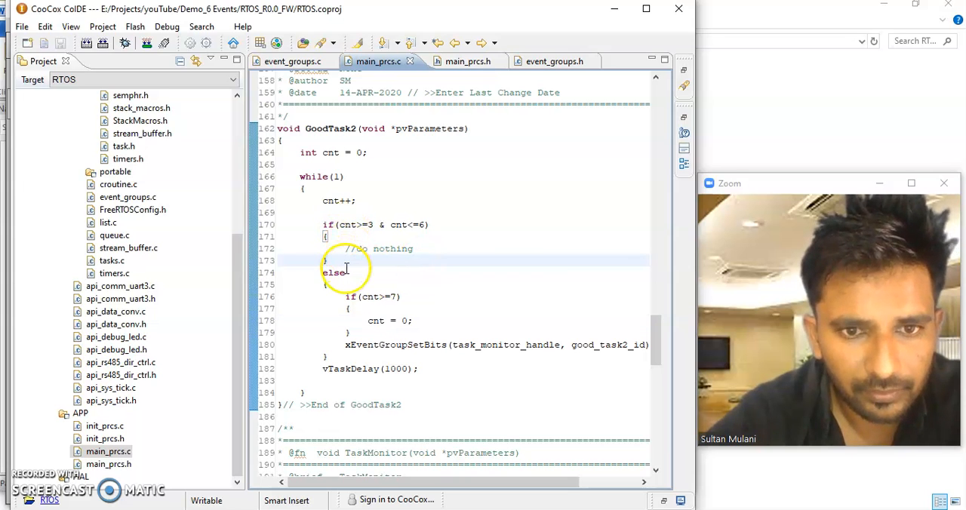
{"action": "left_click", "coordinate": [371, 223]}
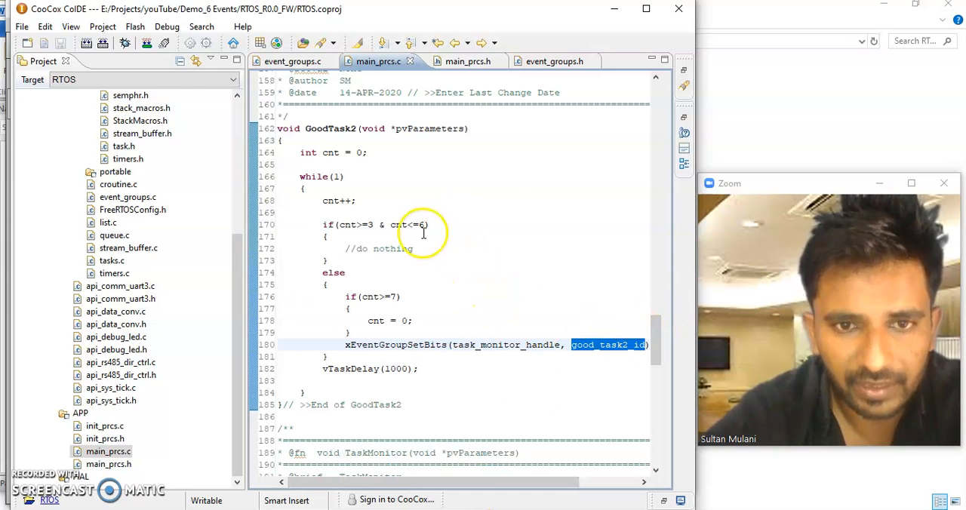
{"action": "mouse_move", "coordinate": [362, 224]}
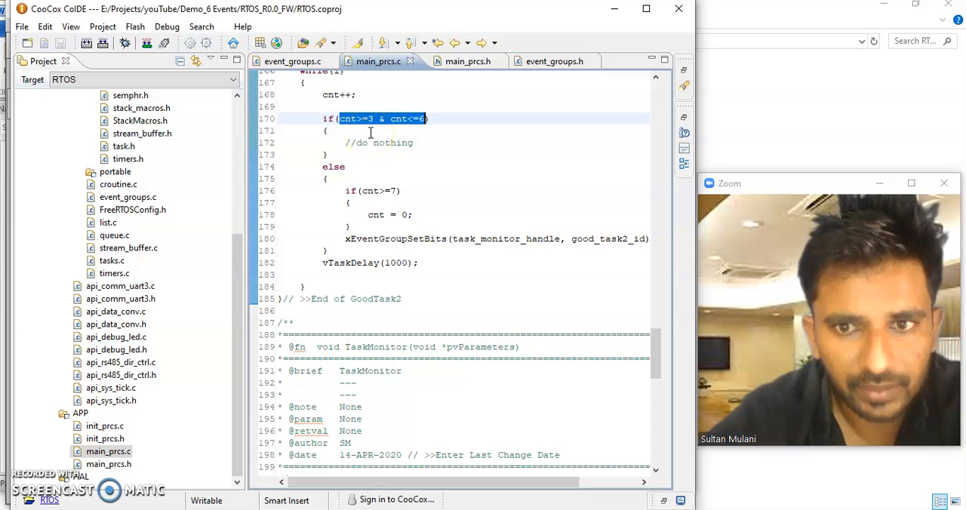
{"action": "mouse_move", "coordinate": [599, 249]}
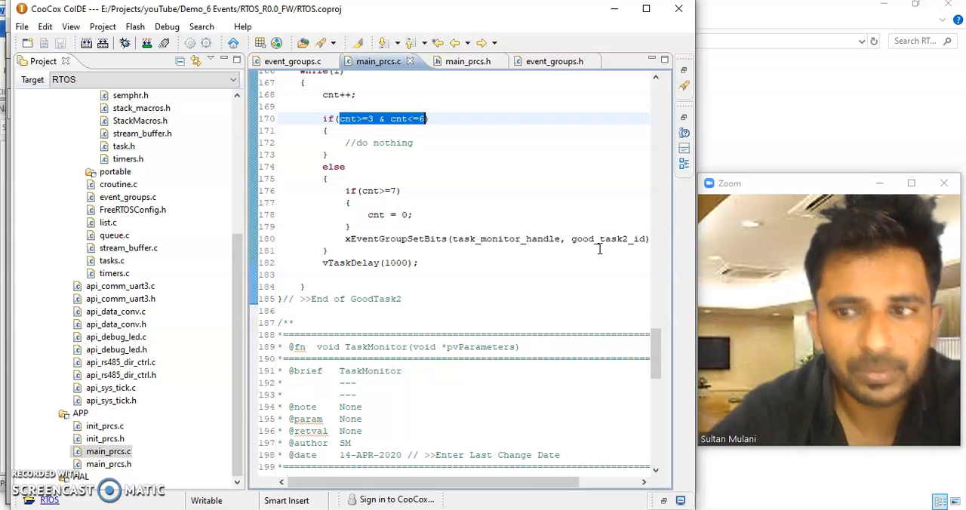
{"action": "scroll", "scroll_direction": "down", "scroll_amount": 3}
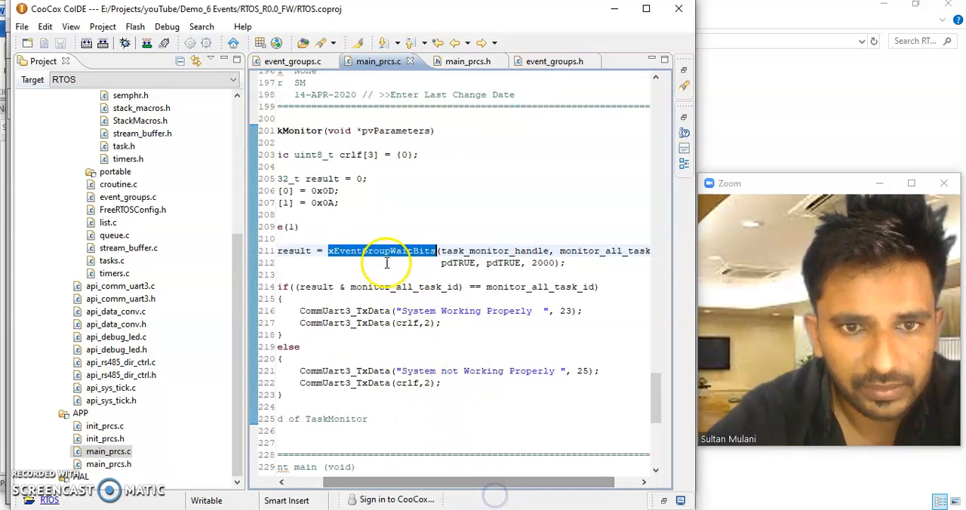
{"action": "mouse_move", "coordinate": [379, 251]}
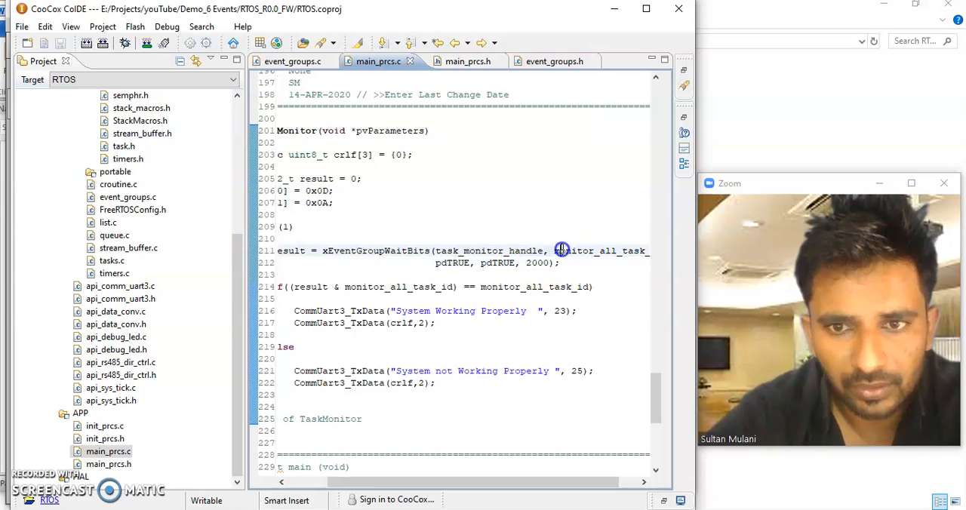
{"action": "double_click", "coordinate": [561, 251]}
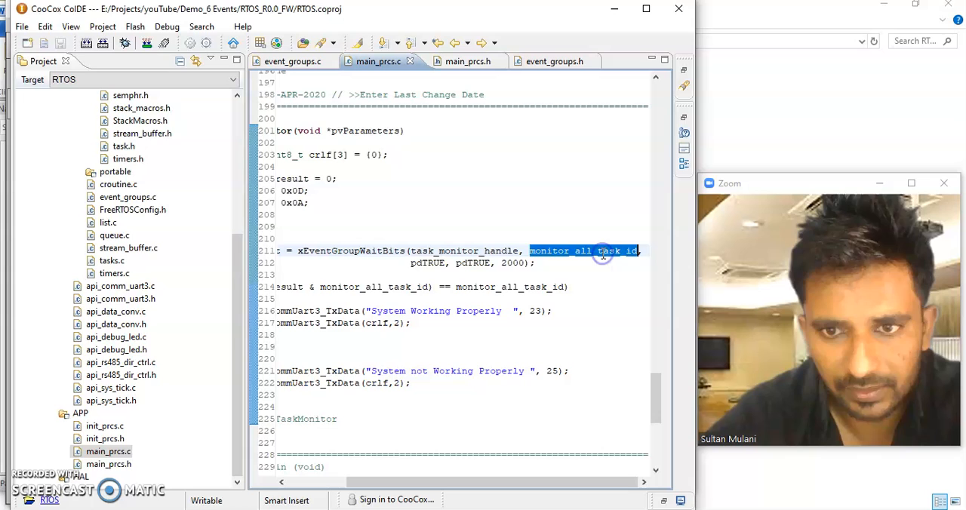
{"action": "mouse_move", "coordinate": [603, 254]}
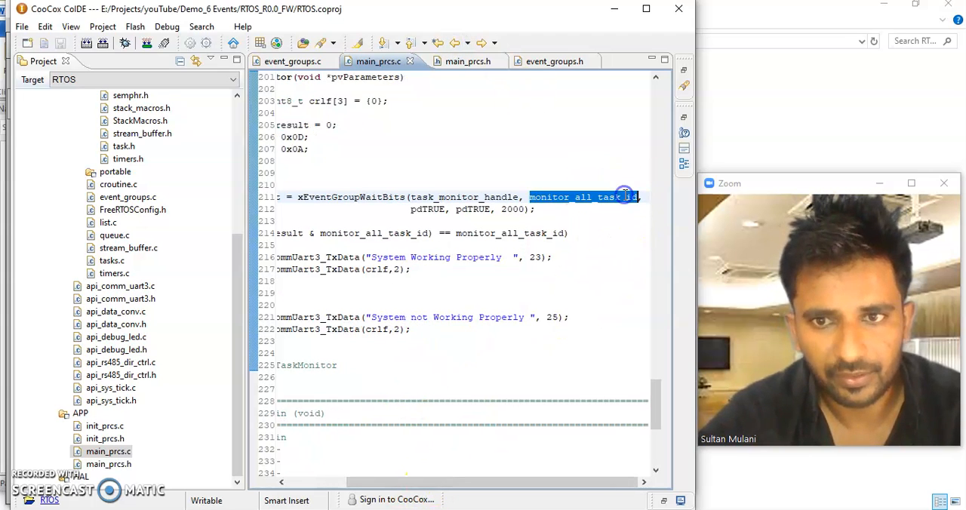
{"action": "mouse_move", "coordinate": [612, 202]}
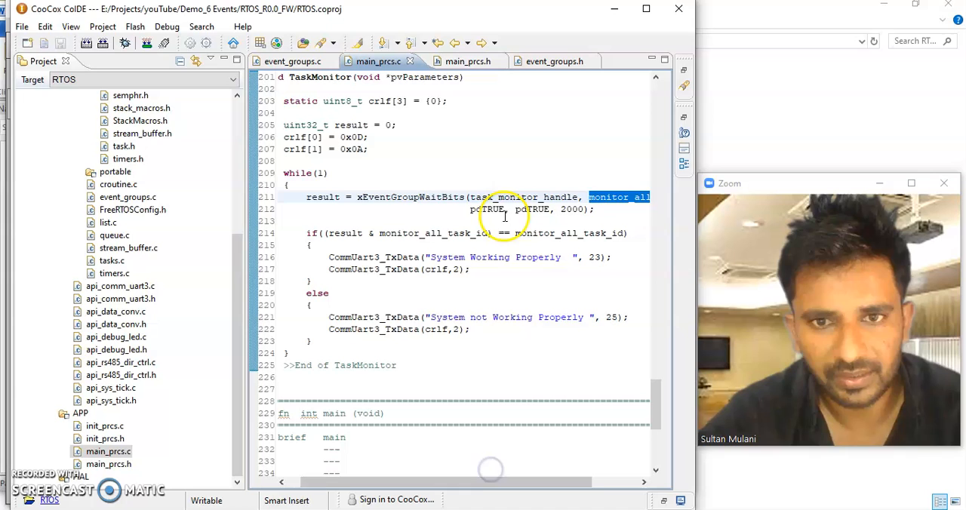
{"action": "double_click", "coordinate": [411, 196]}
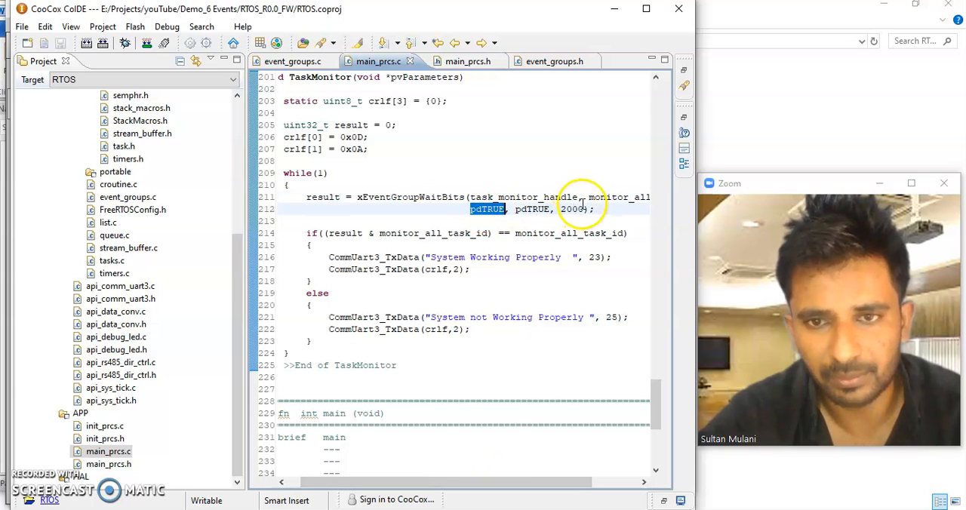
{"action": "double_click", "coordinate": [531, 208]}
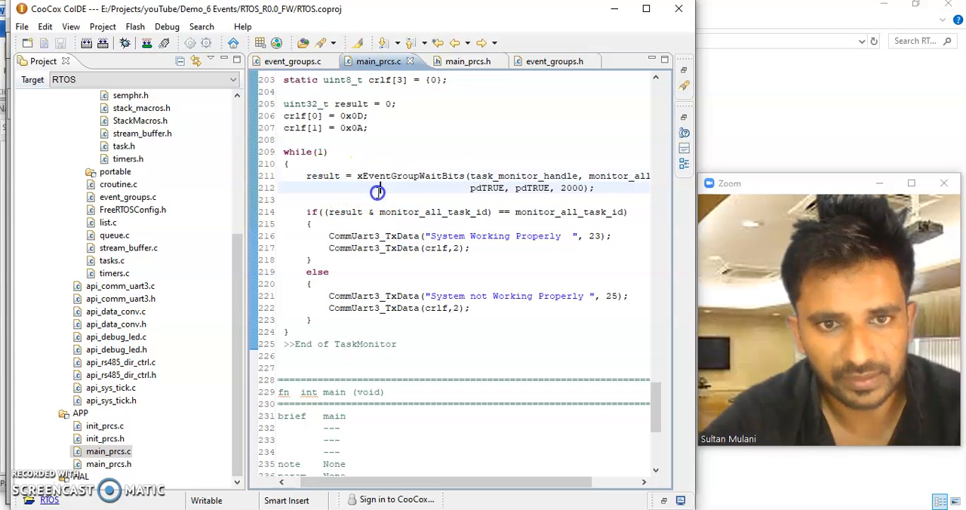
{"action": "mouse_move", "coordinate": [522, 224]}
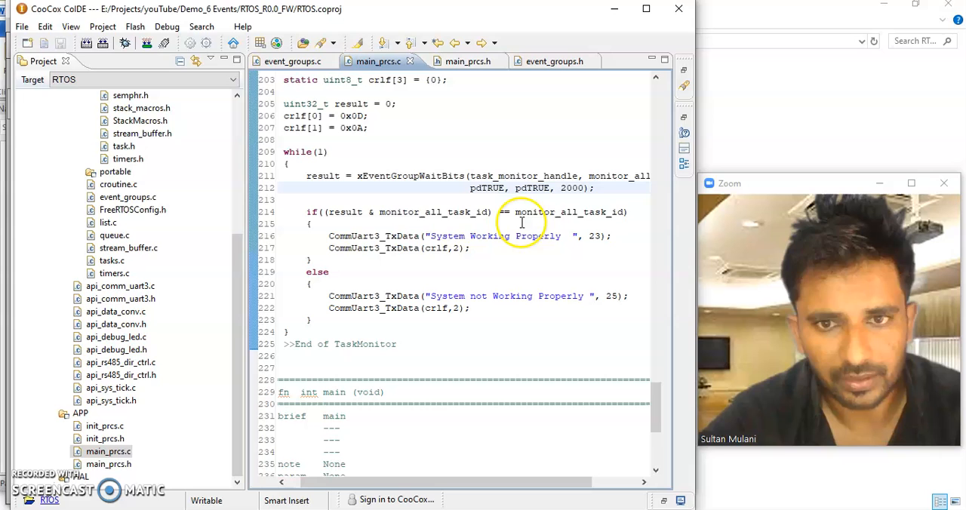
{"action": "double_click", "coordinate": [567, 211]}
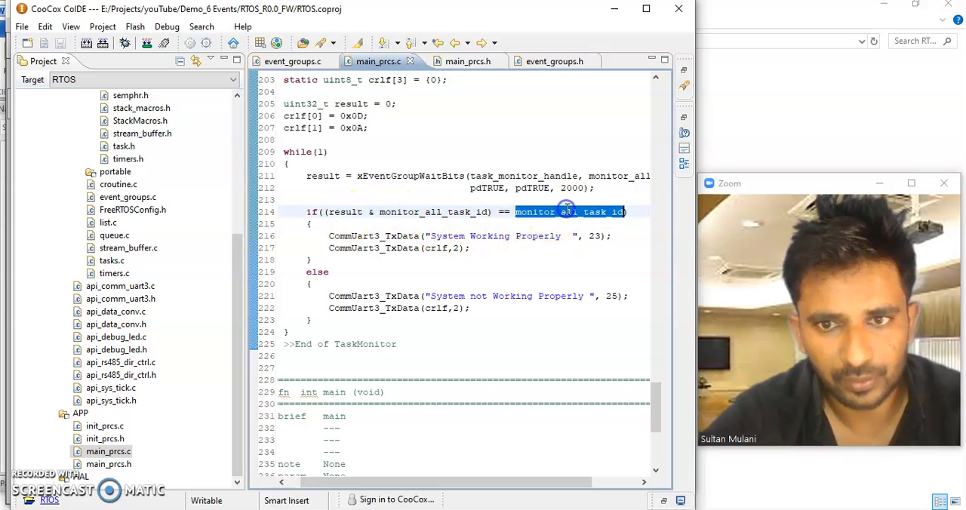
{"action": "mouse_move", "coordinate": [566, 211]}
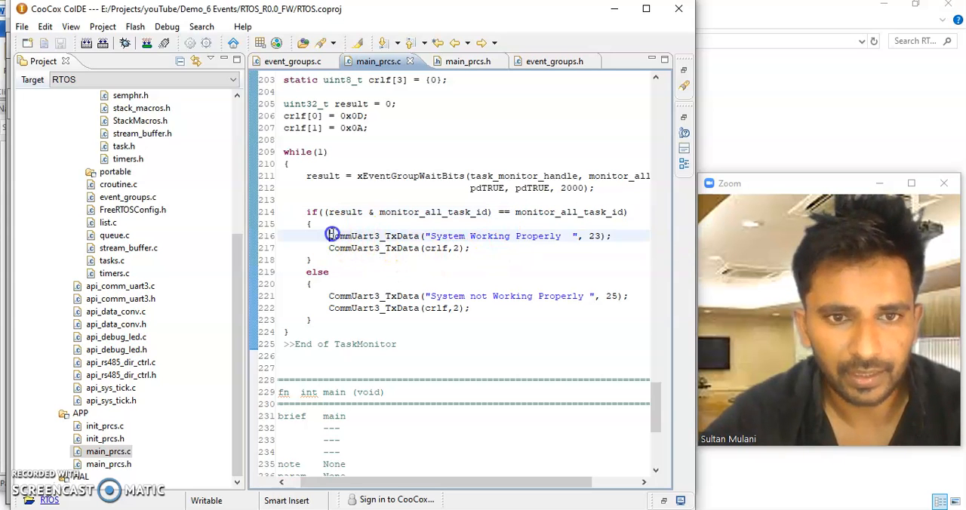
{"action": "left_click_drag", "start_coordinate": [329, 236], "coordinate": [607, 236]}
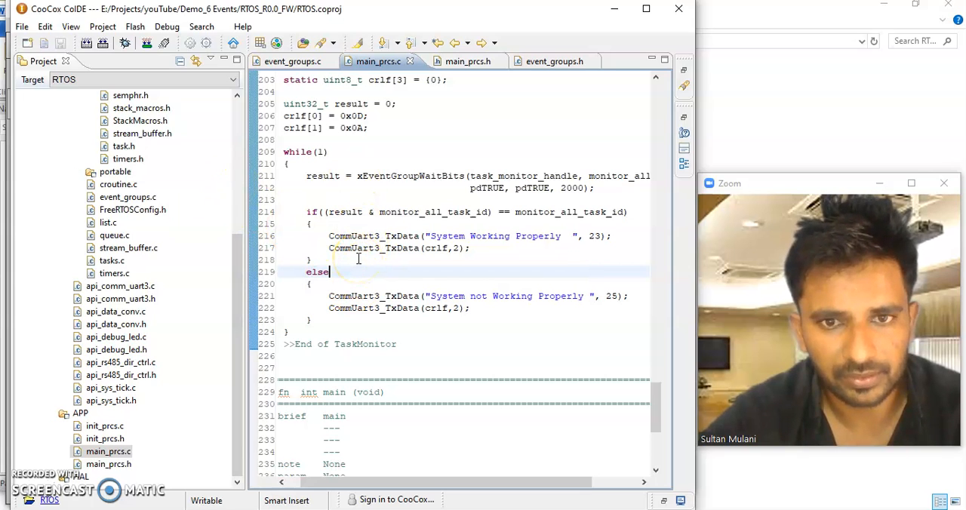
{"action": "mouse_move", "coordinate": [401, 260]}
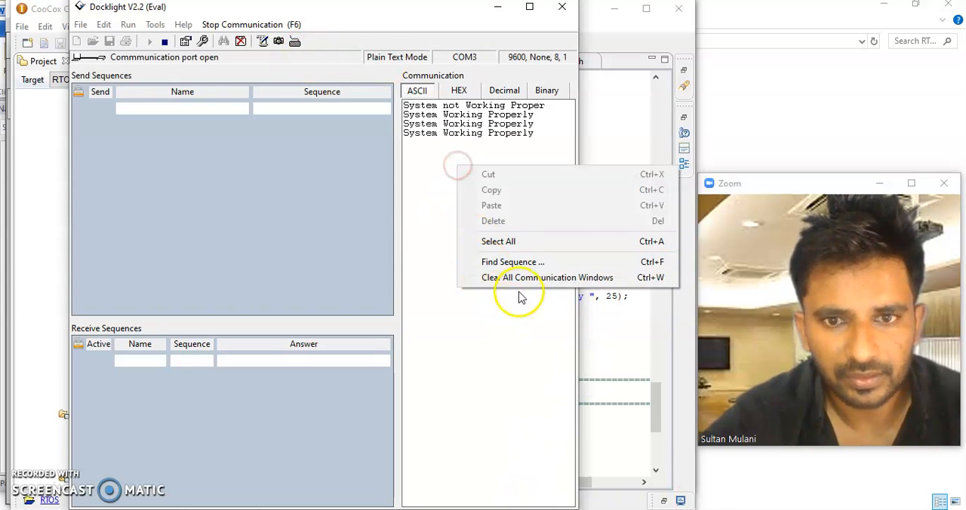
Step: Clear all communication windows in Docklight, removing the received System Working Properly lines
{"action": "left_click", "coordinate": [549, 278]}
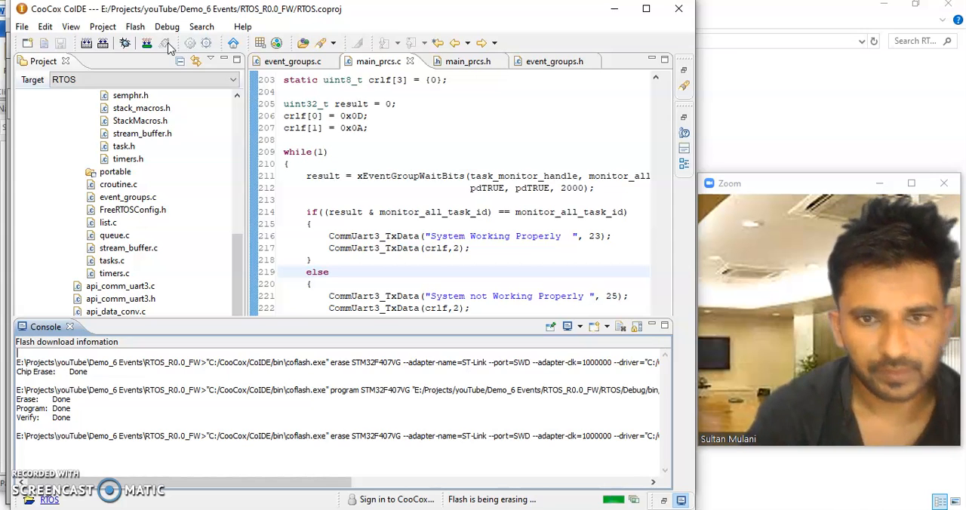
{"action": "mouse_move", "coordinate": [565, 160]}
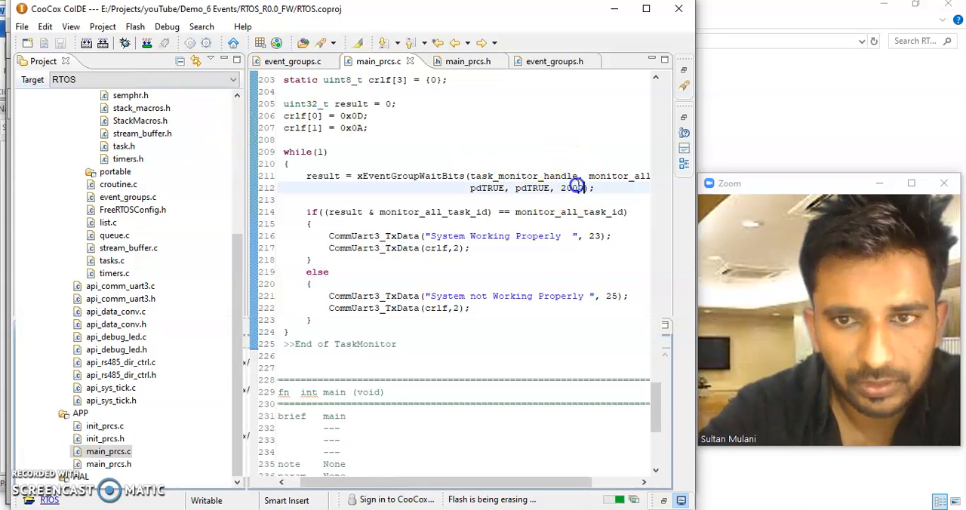
Step: Highlight the 2000 timeout and the result variable in TaskMonitor, then download the code to flash
{"action": "double_click", "coordinate": [411, 175]}
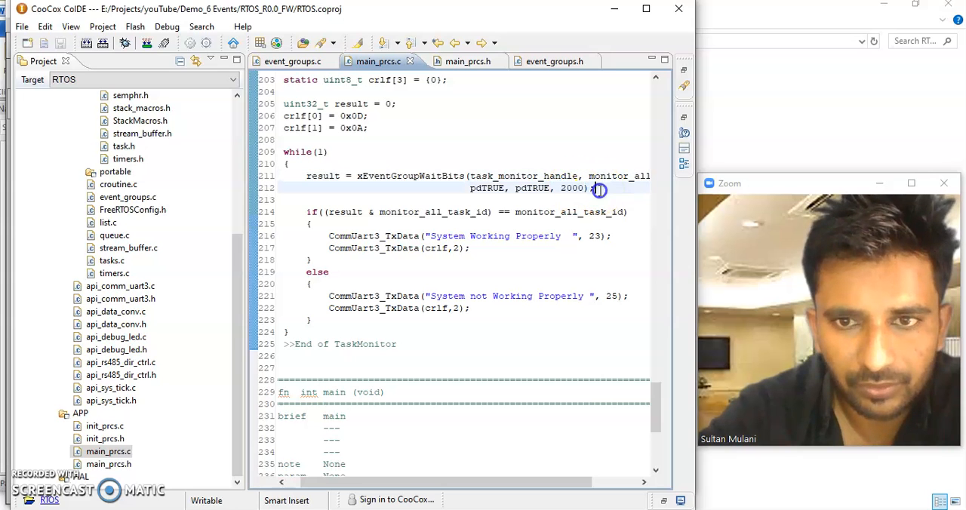
{"action": "double_click", "coordinate": [345, 211]}
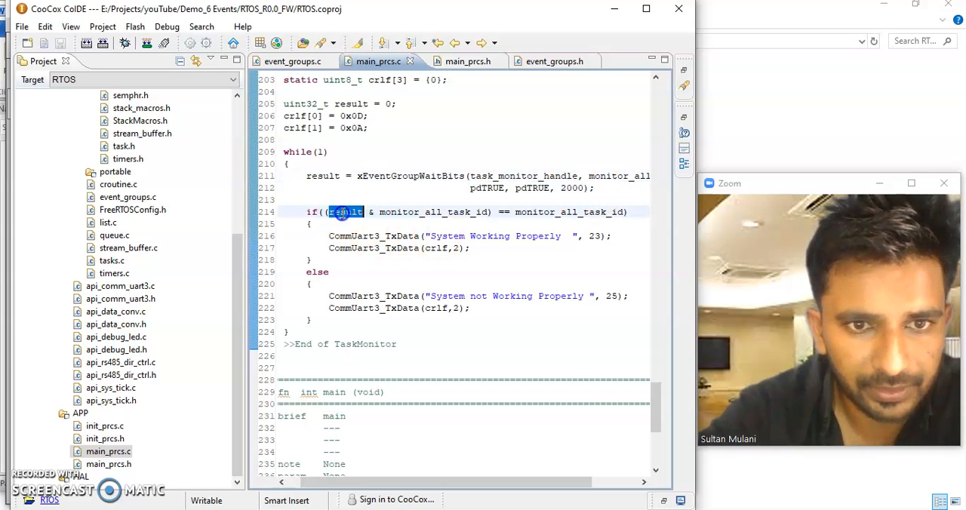
{"action": "mouse_move", "coordinate": [344, 211]}
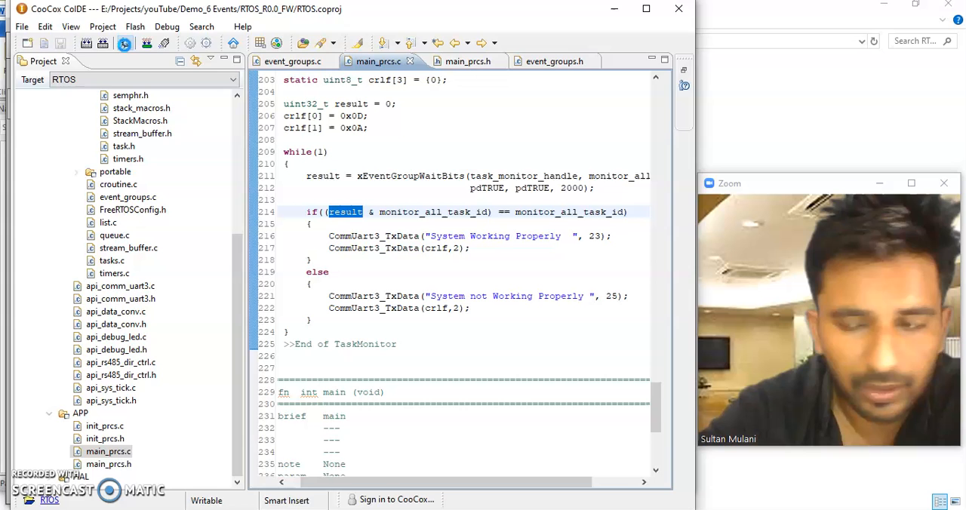
{"action": "left_click", "coordinate": [124, 42]}
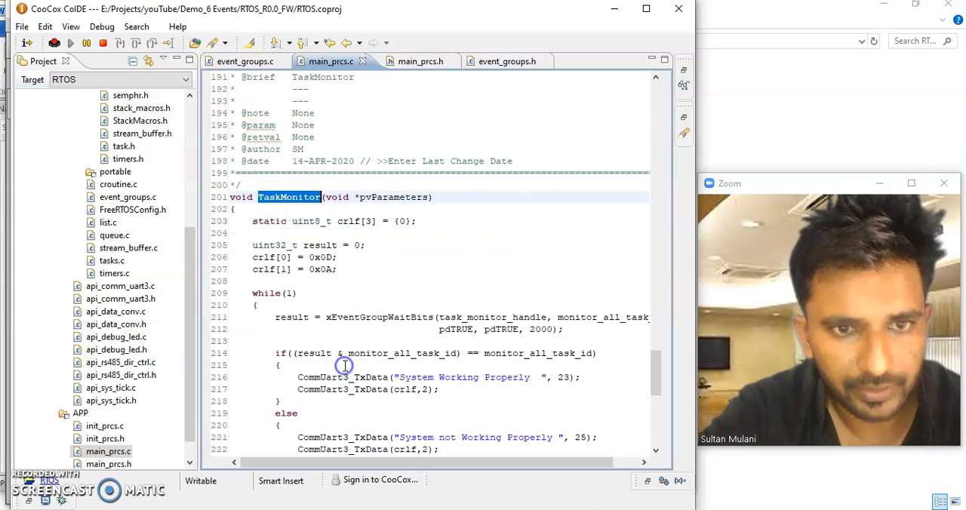
{"action": "double_click", "coordinate": [380, 317]}
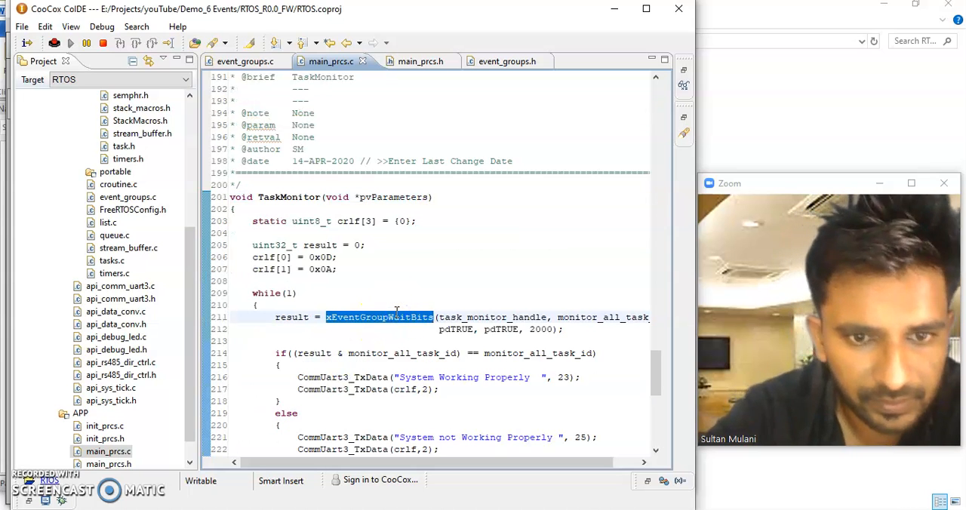